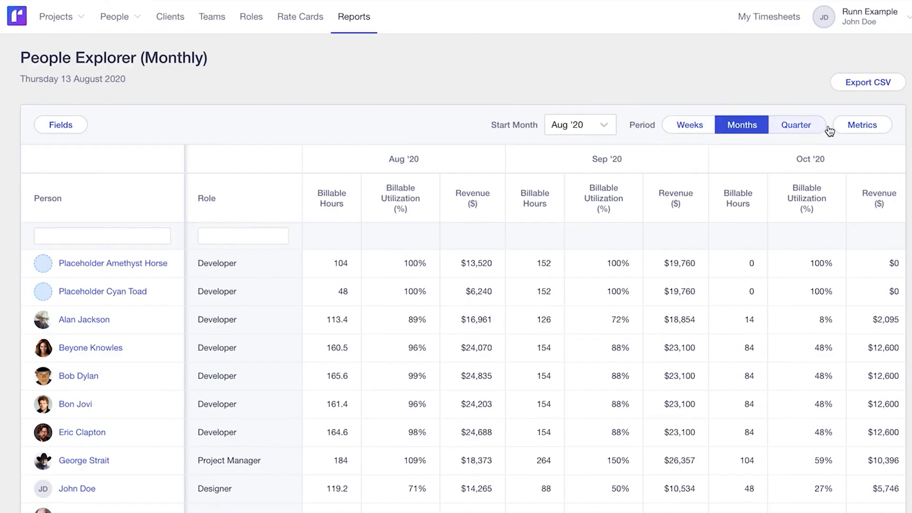
Review report metrics, then show the people planner's capacity and workload chart moved forward in time.
left_click(863, 125)
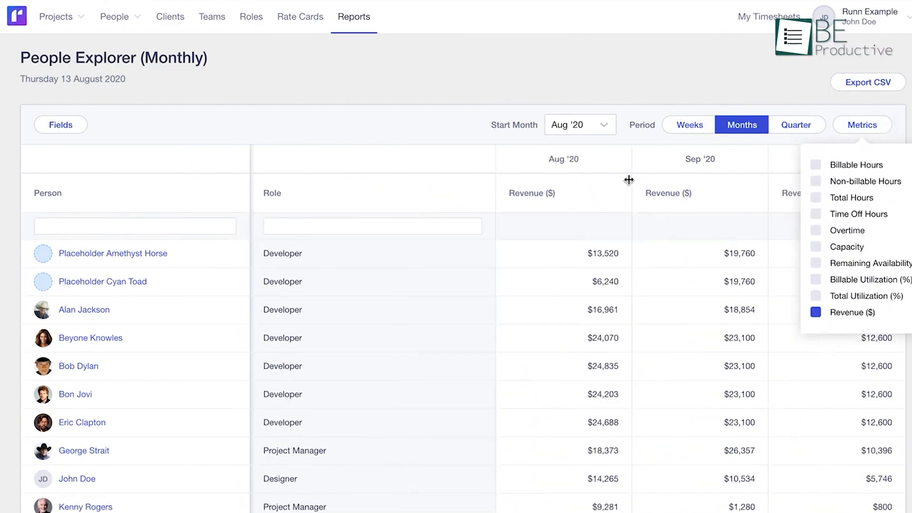
left_click(115, 16)
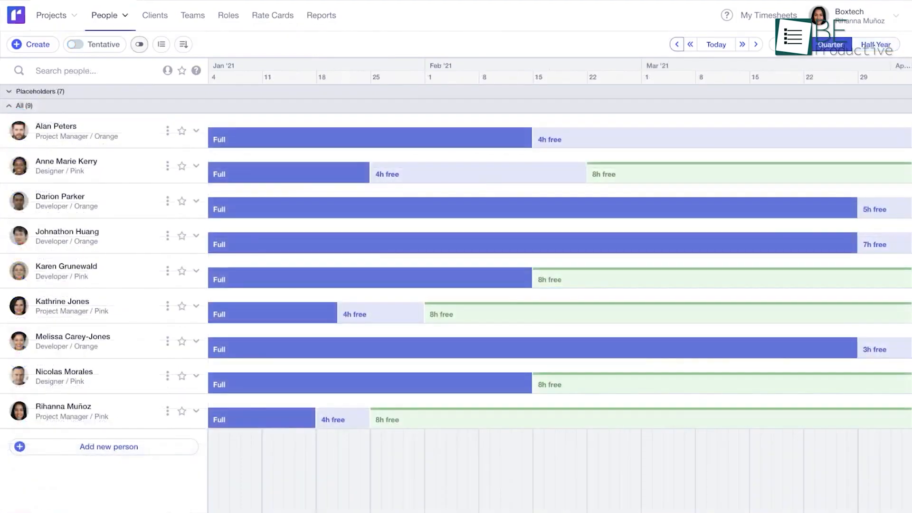
left_click(139, 44)
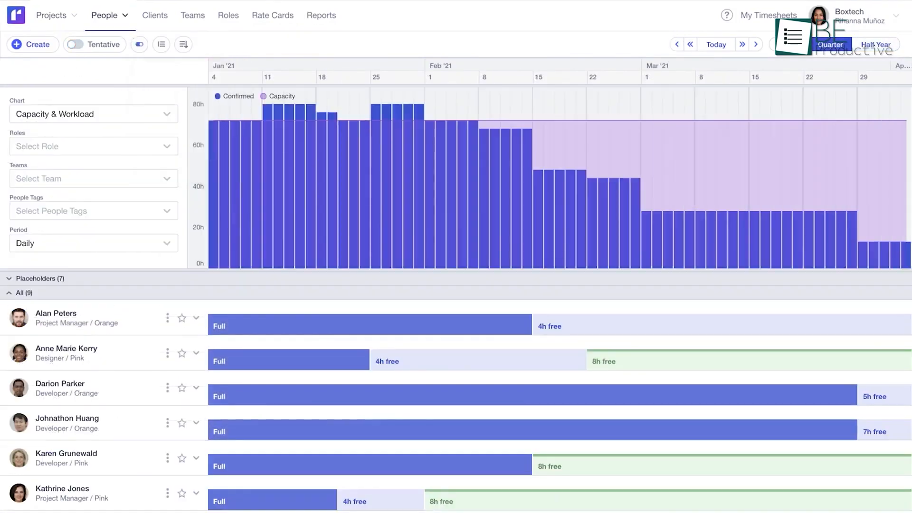
left_click(755, 44)
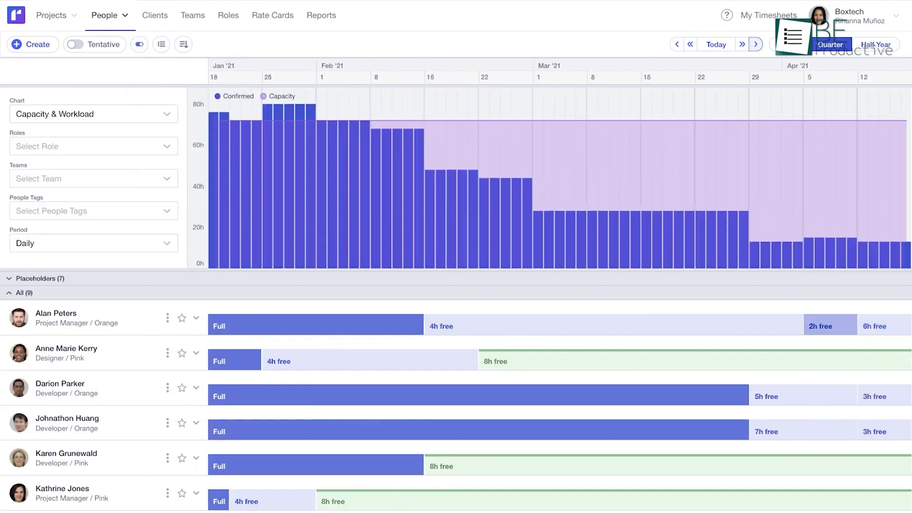
Summarise the project explorer report by quarter and toggle the Billable Hours metric.
left_click(320, 16)
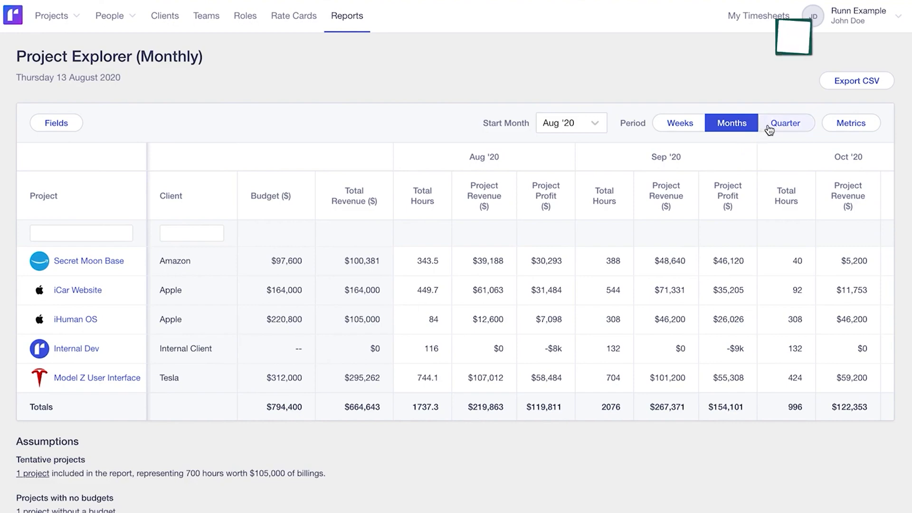
left_click(786, 122)
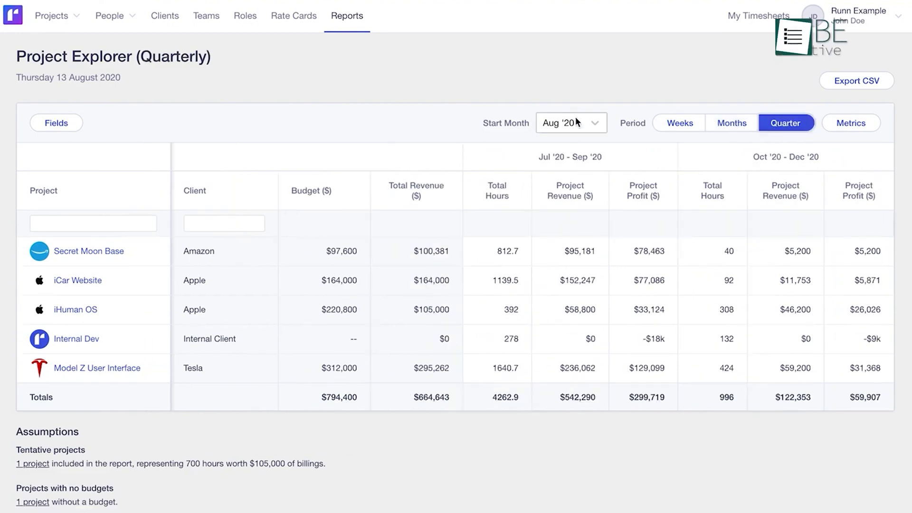
left_click(850, 123)
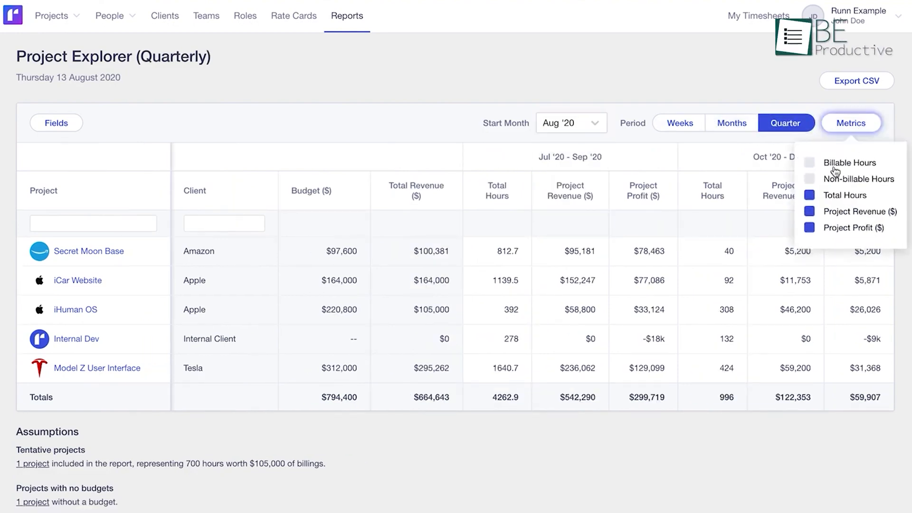
left_click(809, 163)
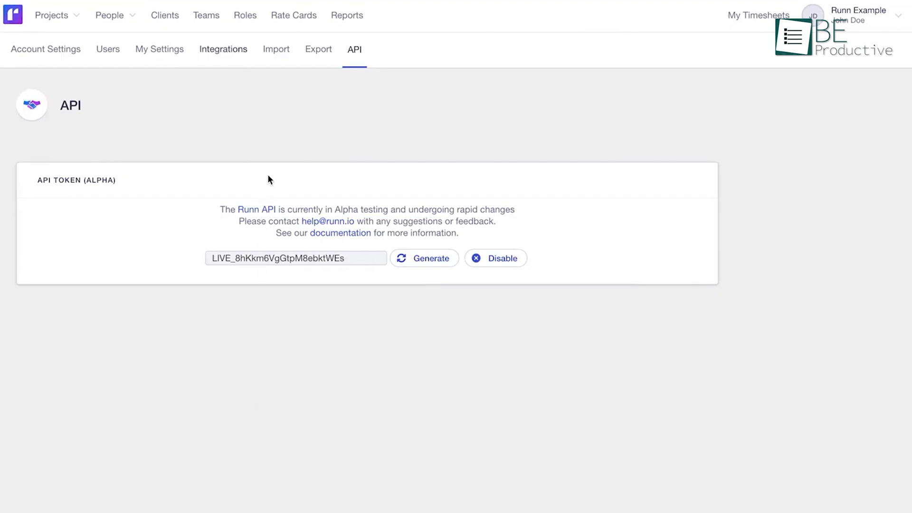
Show the integrations settings with Harvest, Clockify and WorkflowMax, return to the planner and save assignment hours.
left_click(222, 49)
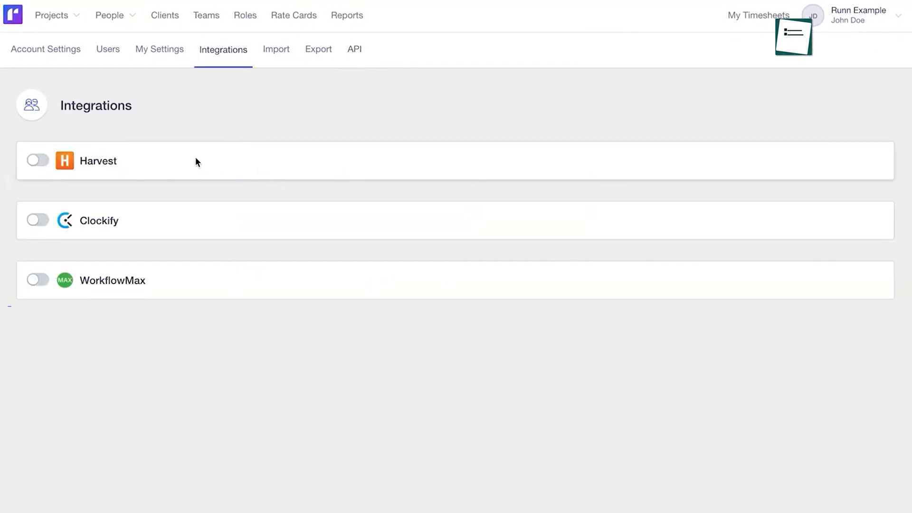
mouse_move(335, 103)
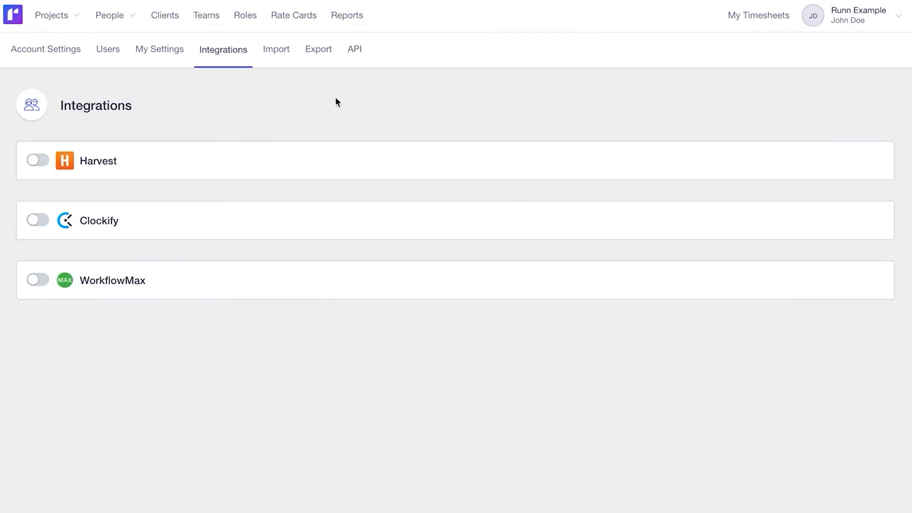
left_click(109, 15)
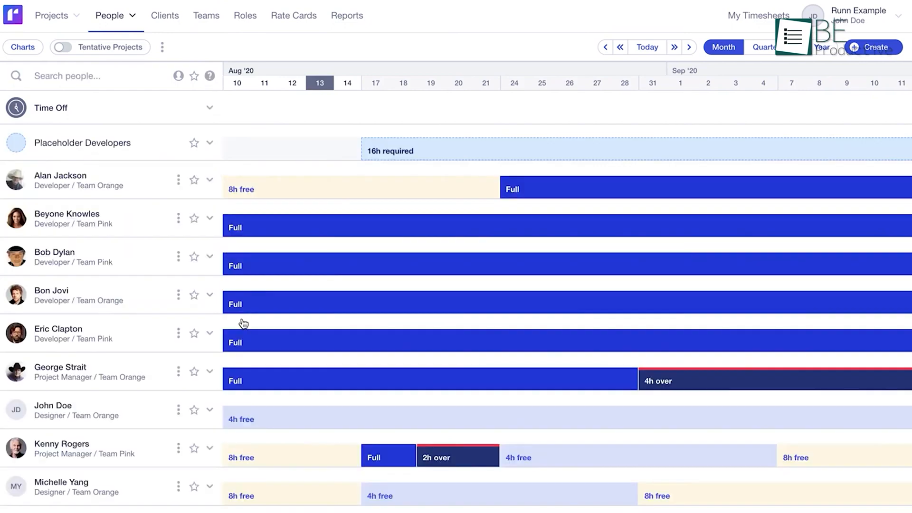
mouse_move(284, 287)
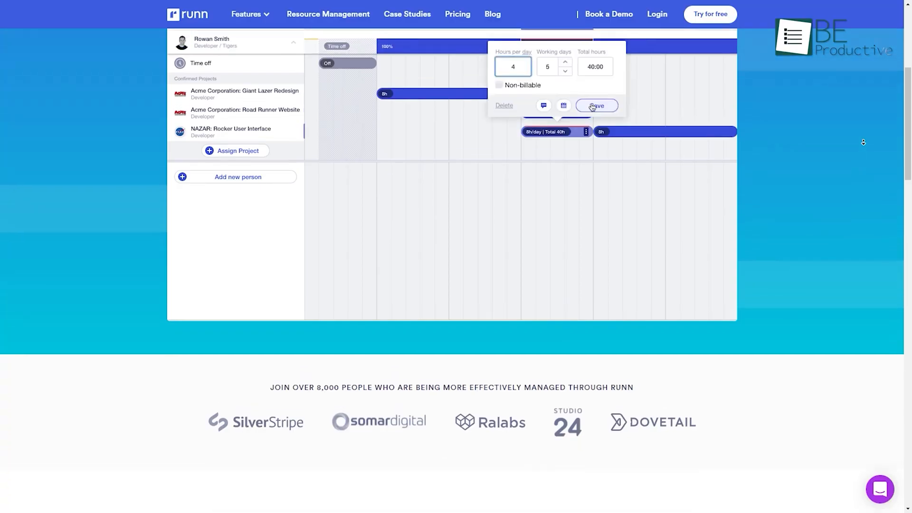
left_click(596, 105)
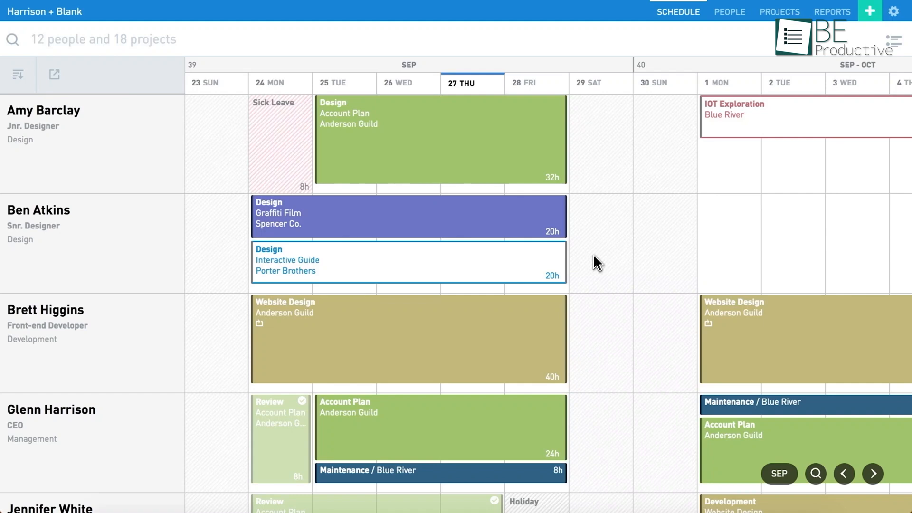
mouse_move(598, 433)
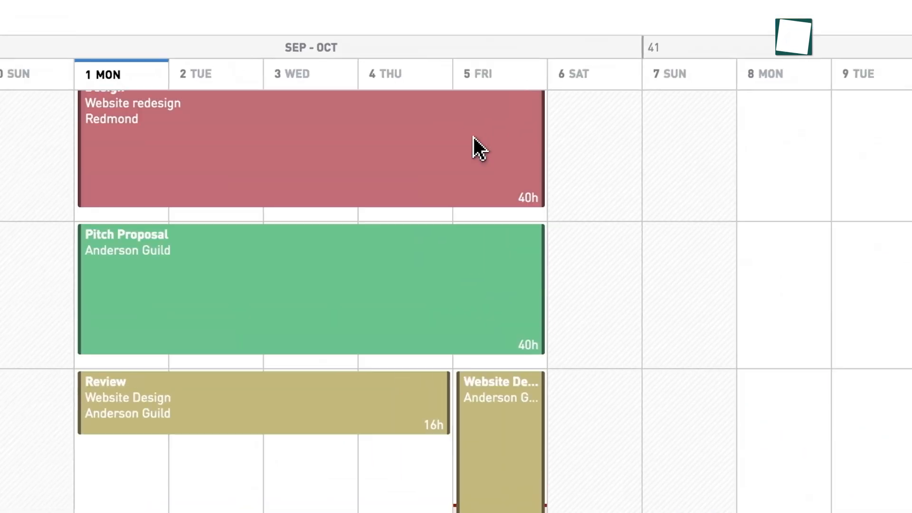
Show the schedule's sharing options, then move to Float's reports and time-logging for 12–18 Apr 2020.
type("des")
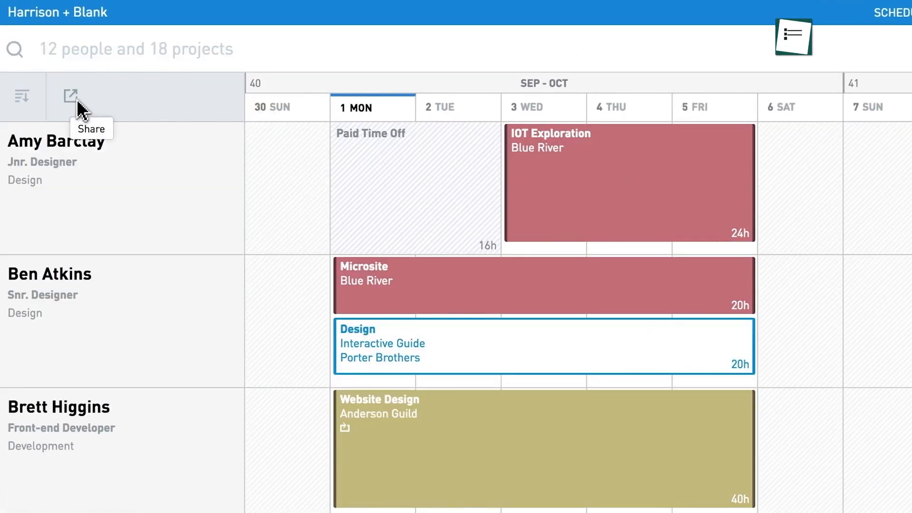
left_click(544, 15)
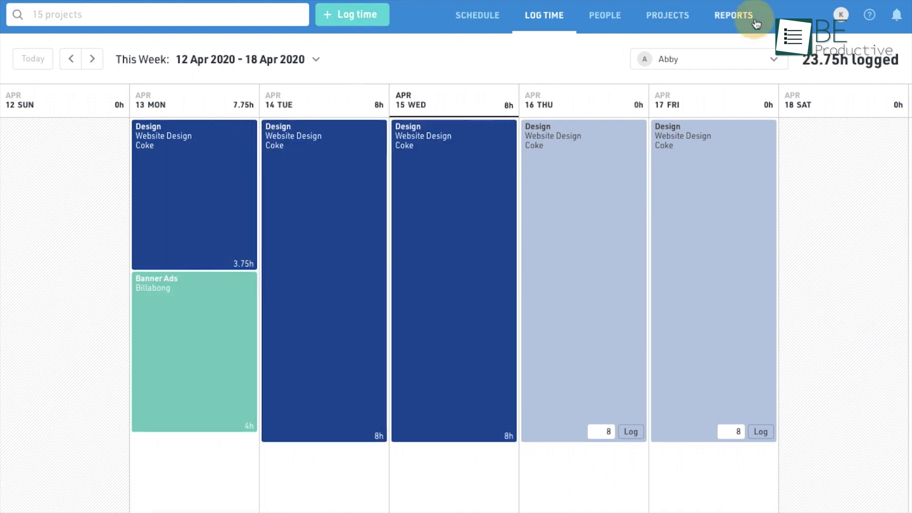
left_click(733, 15)
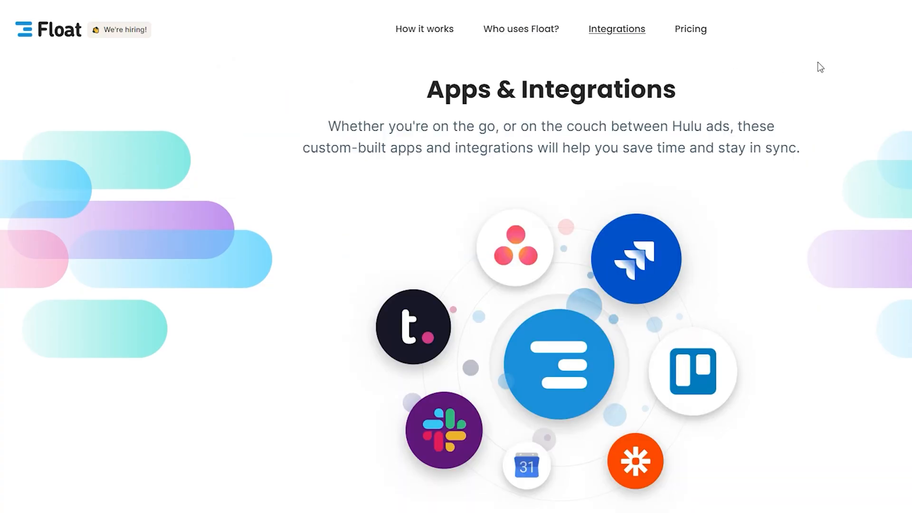
Browse Float's integrations filtered to calendar apps and then productivity apps.
scroll("down", 3)
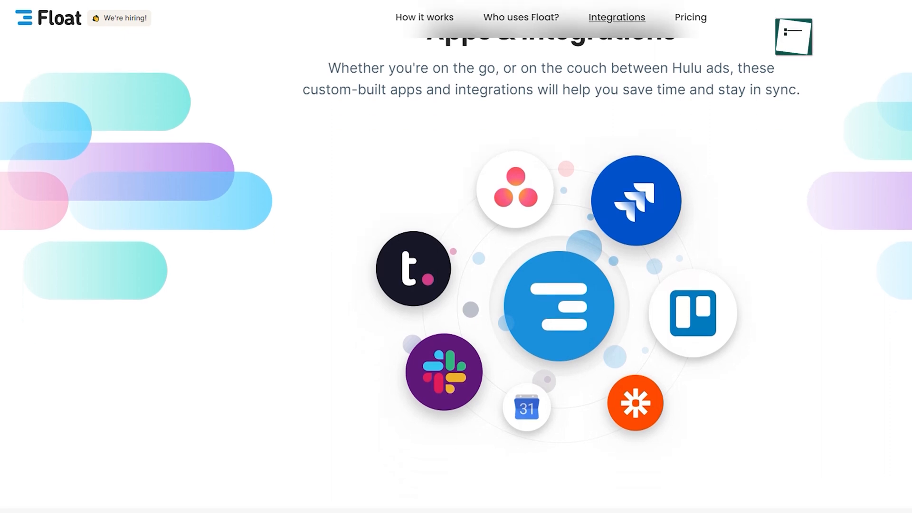
left_click(301, 197)
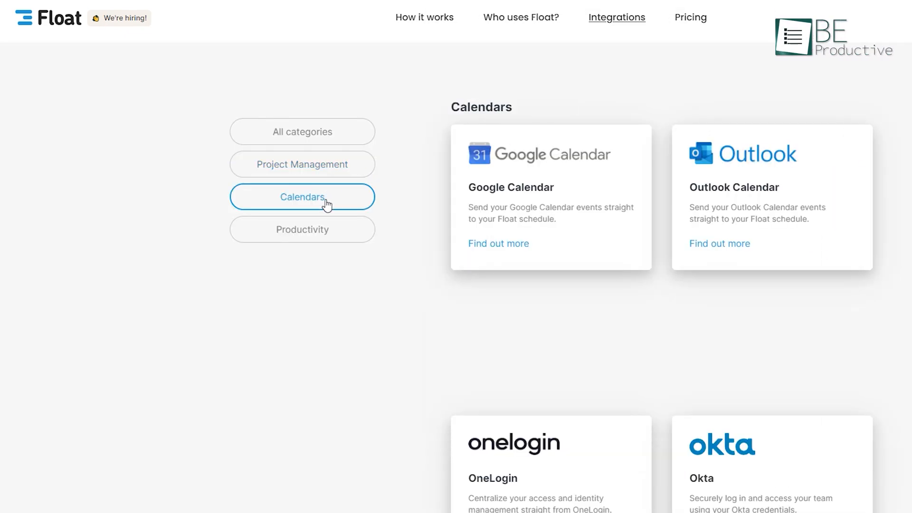
left_click(302, 228)
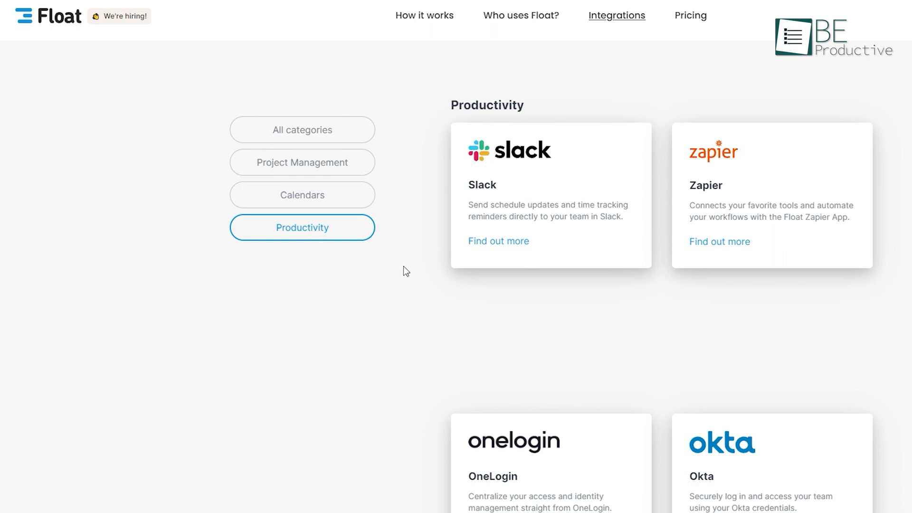
scroll("down", 3)
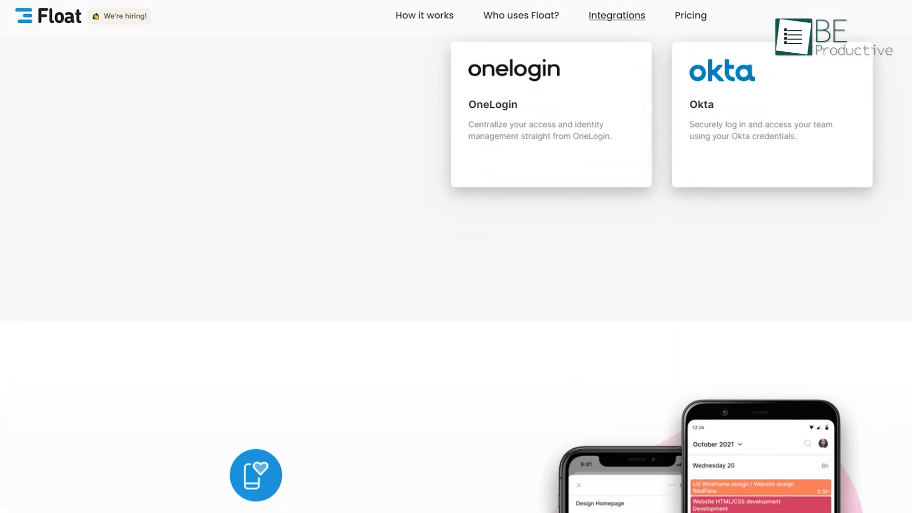
scroll("down", 3)
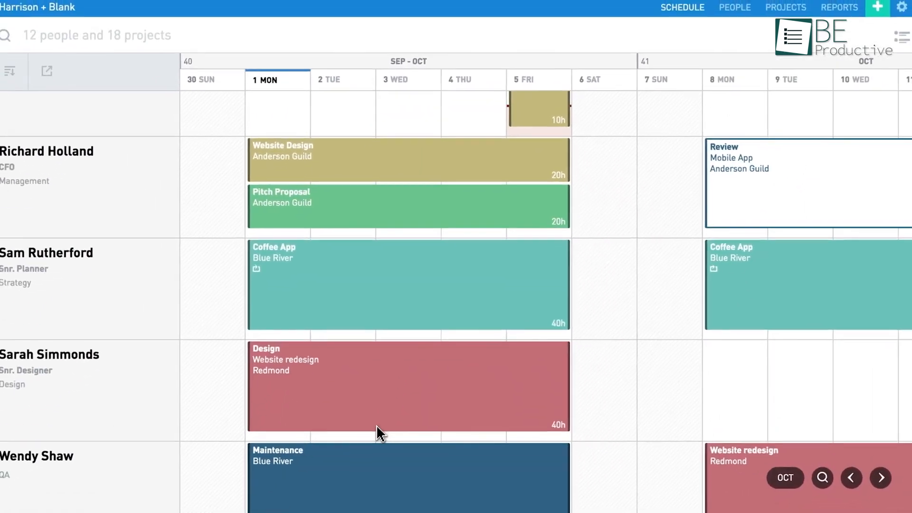
Drag the Website redesign Design bar back to Thursday, cutting it from 40h to 32h.
left_click_drag(570, 388, 505, 359)
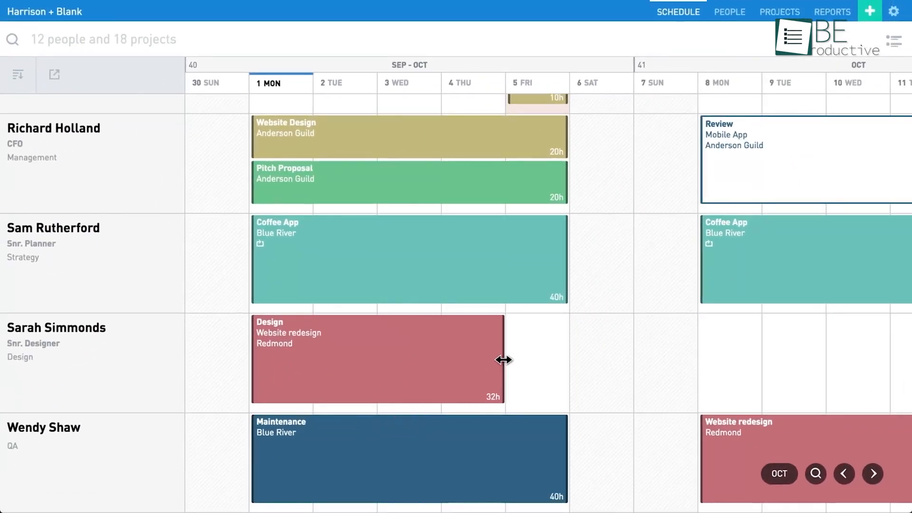
left_click_drag(504, 359, 413, 359)
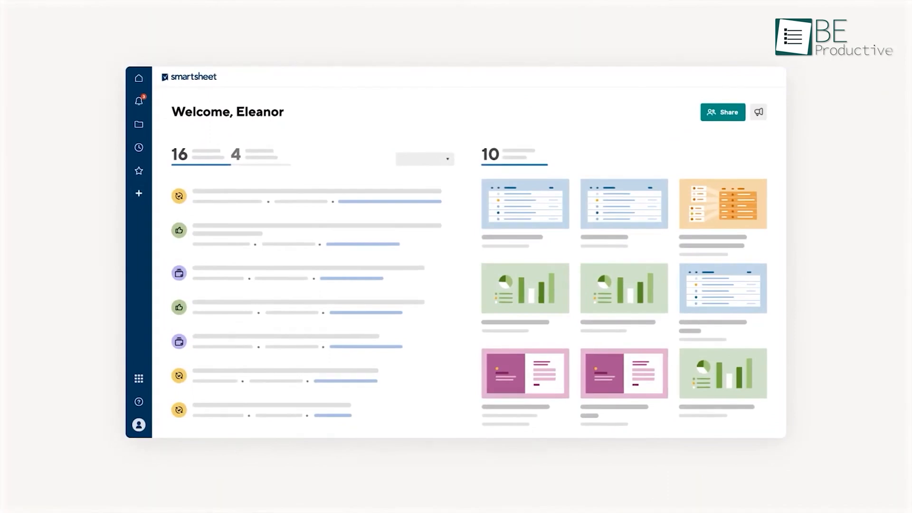
Show the people list and schedule, inspect a 28-hour assignment's details and point at Reassign.
left_click(139, 194)
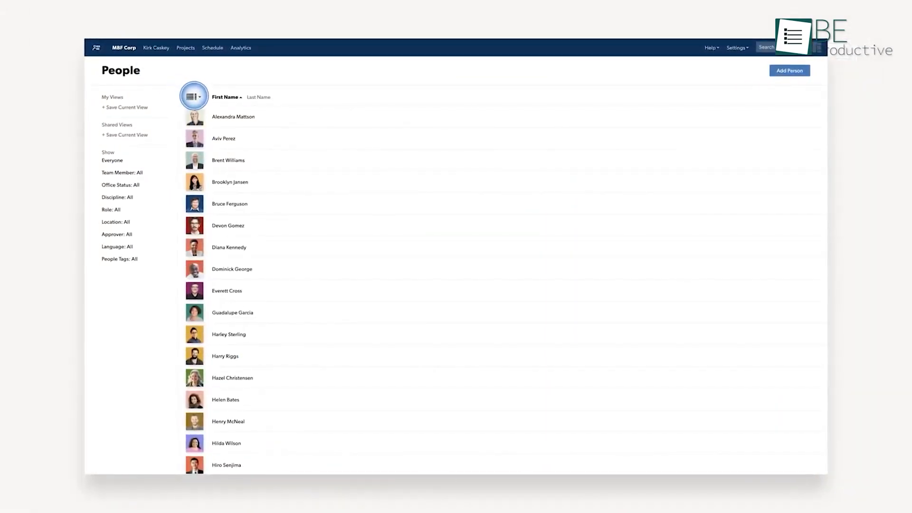
left_click(194, 97)
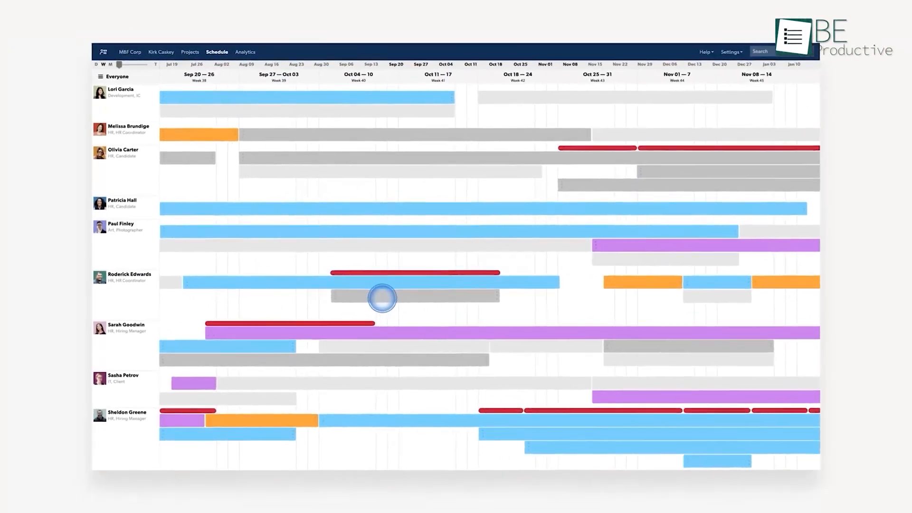
left_click(381, 297)
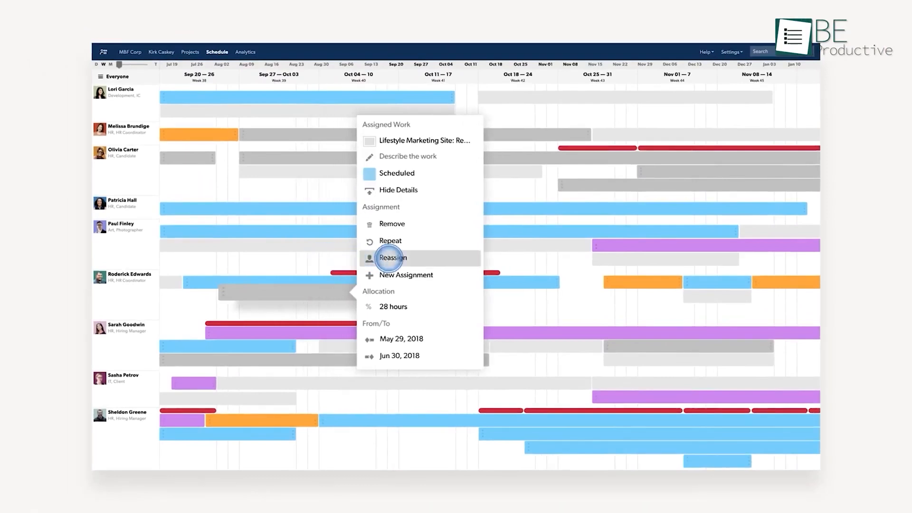
left_click(392, 258)
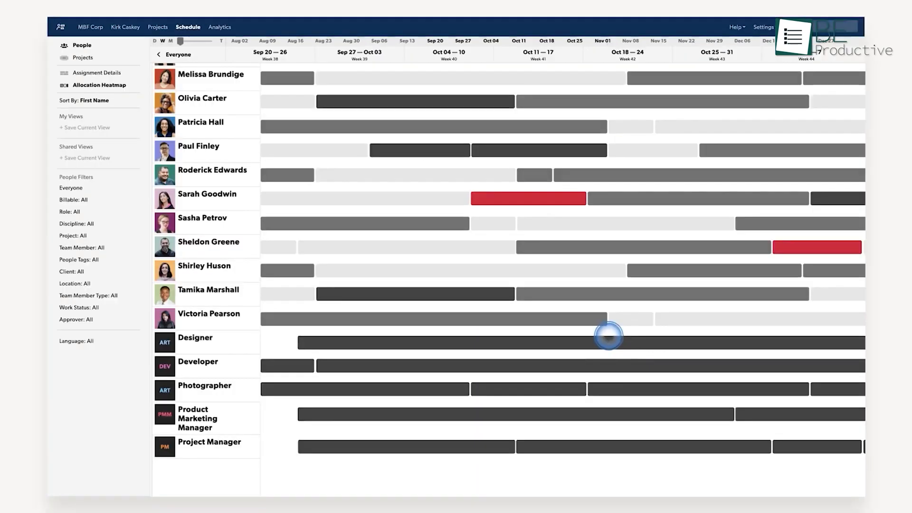
Show the active Project Portfolio, then scroll the Smartsheet website to the enterprise section.
left_click(156, 27)
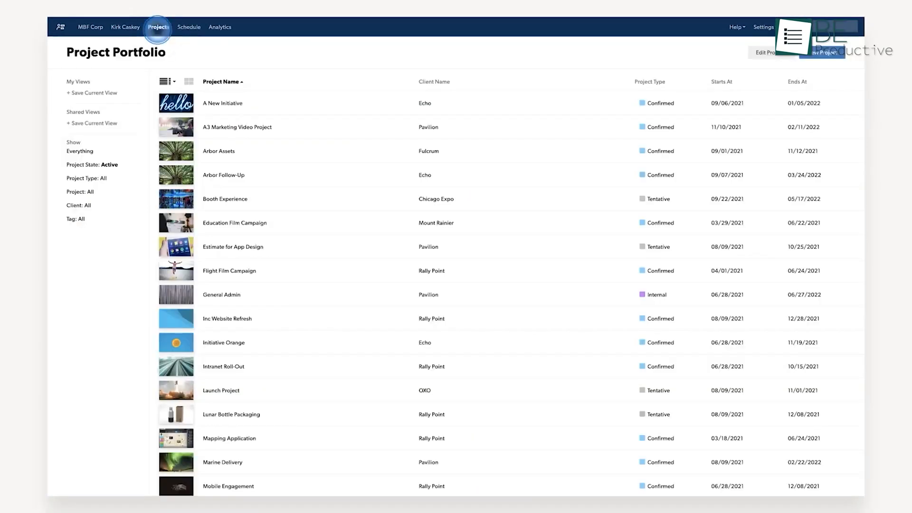
left_click(237, 127)
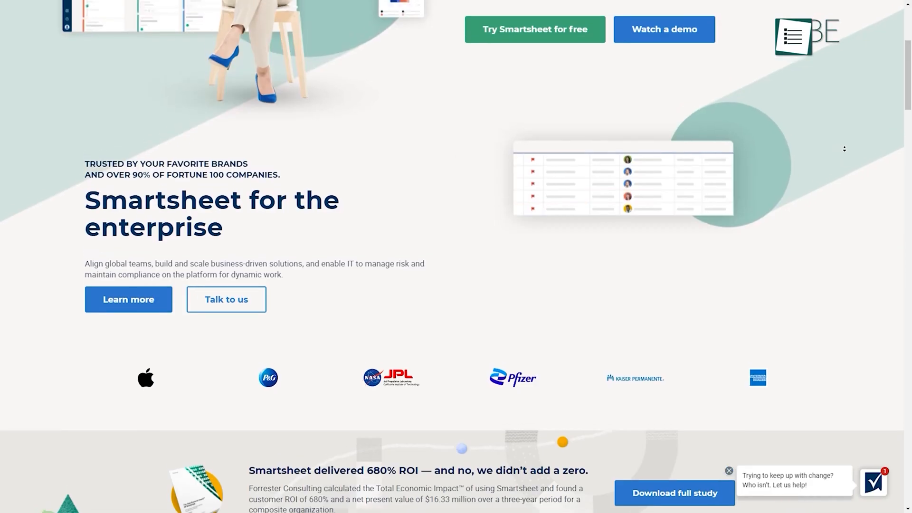
scroll("down", 3)
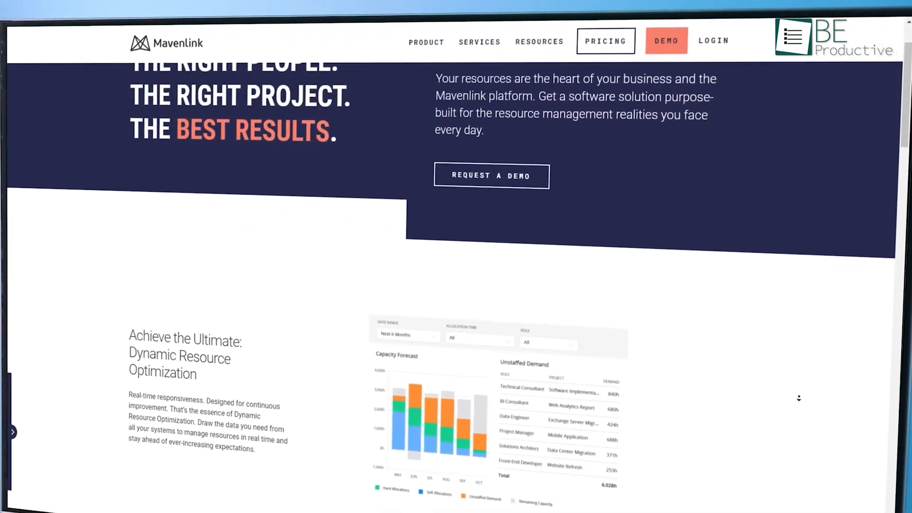
Scroll Mavenlink's page to the capacity forecast chart and unstaffed demand table.
scroll("down", 3)
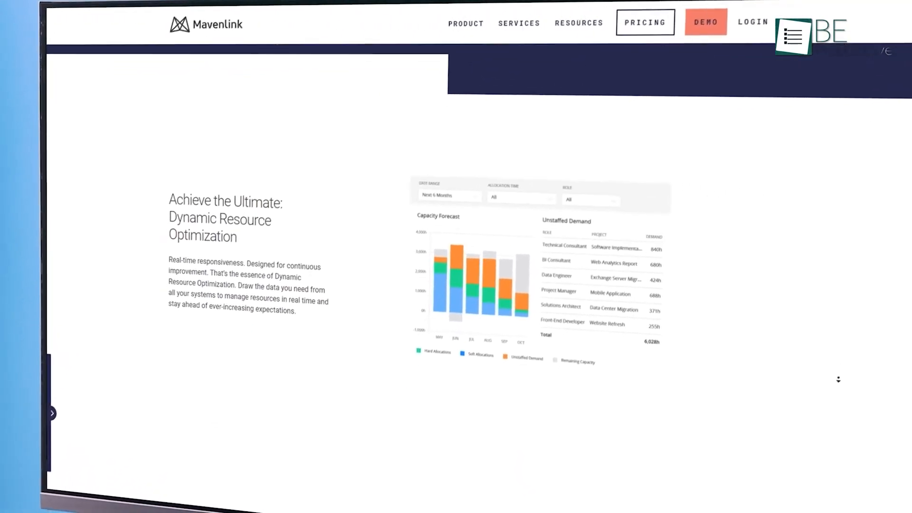
scroll("down", 3)
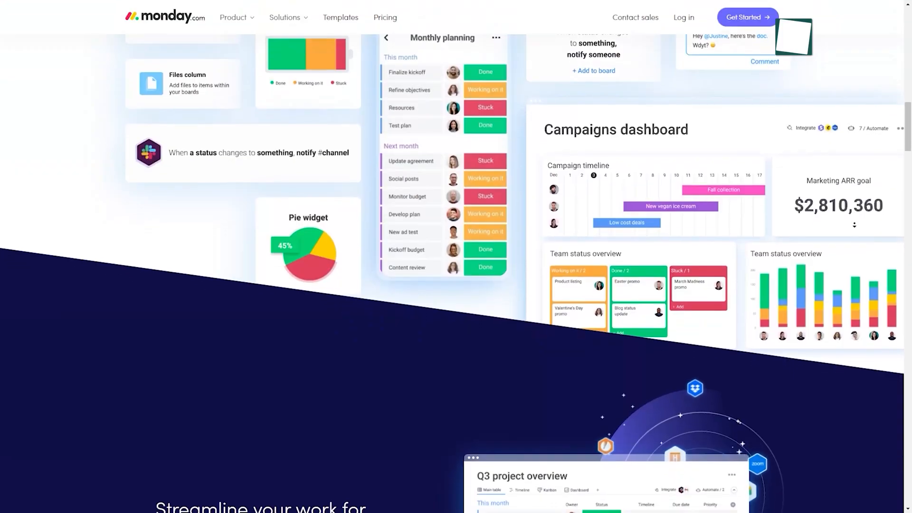
Scroll monday.com's homepage to the Iteration planning chart: 75% Done, 15% Working on it, 10% Stuck.
scroll("down", 3)
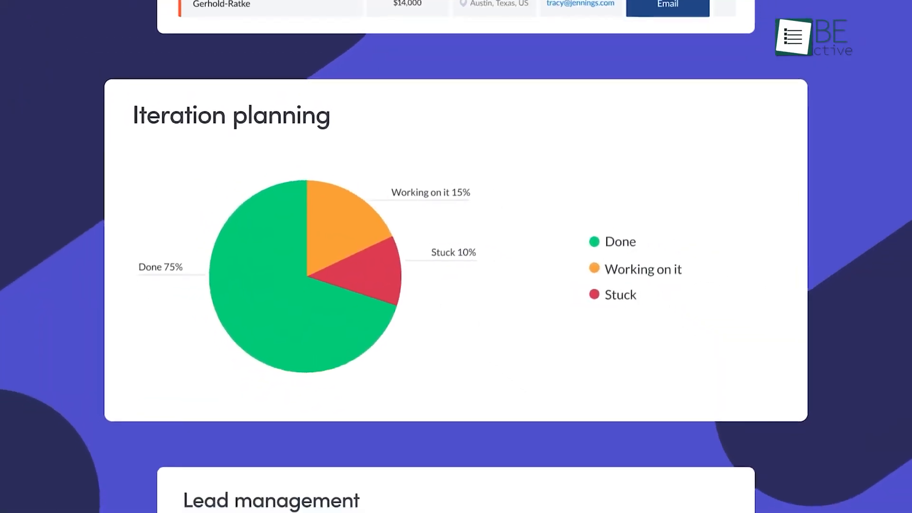
scroll("down", 3)
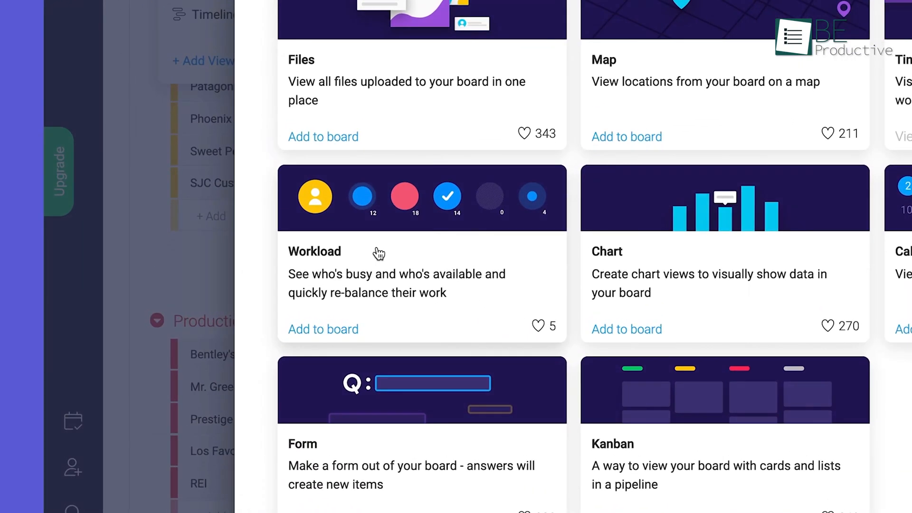
Pick the Workload board view, scroll the pricing plans from Individual to Enterprise, then the Streamline section.
left_click(323, 330)
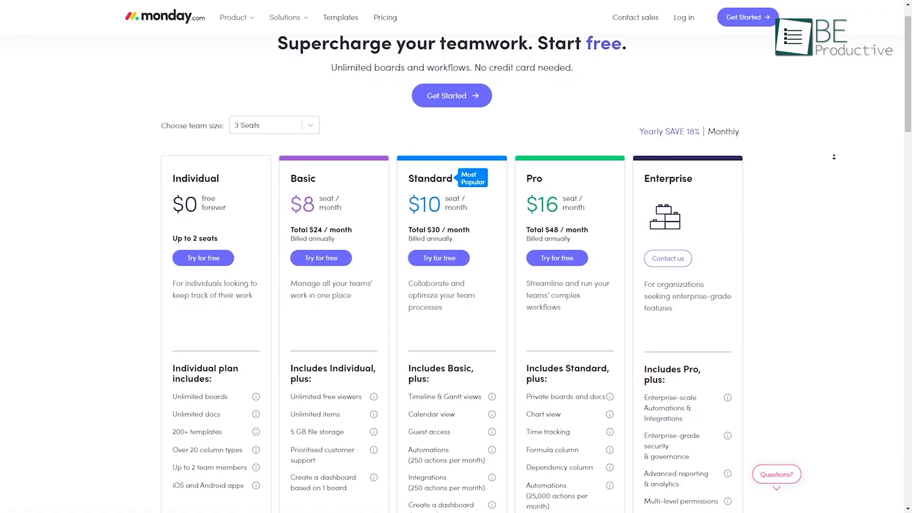
scroll("down", 3)
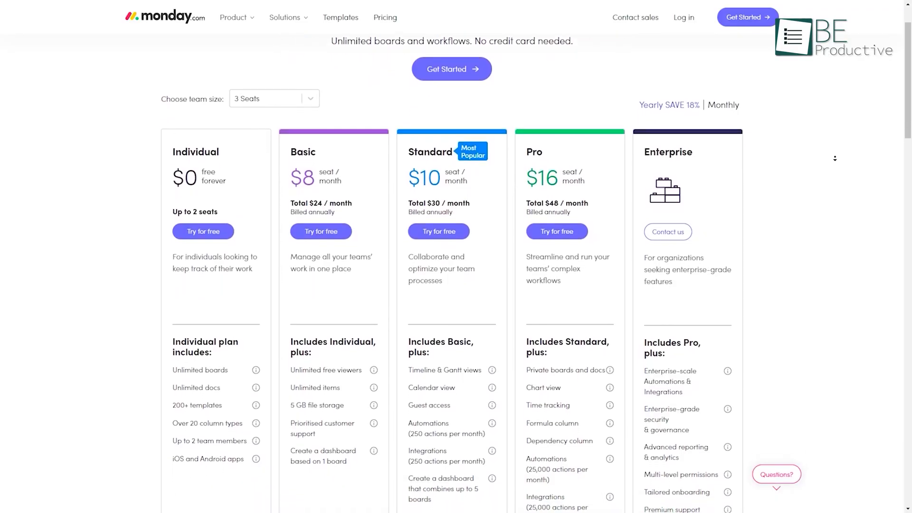
scroll("down", 3)
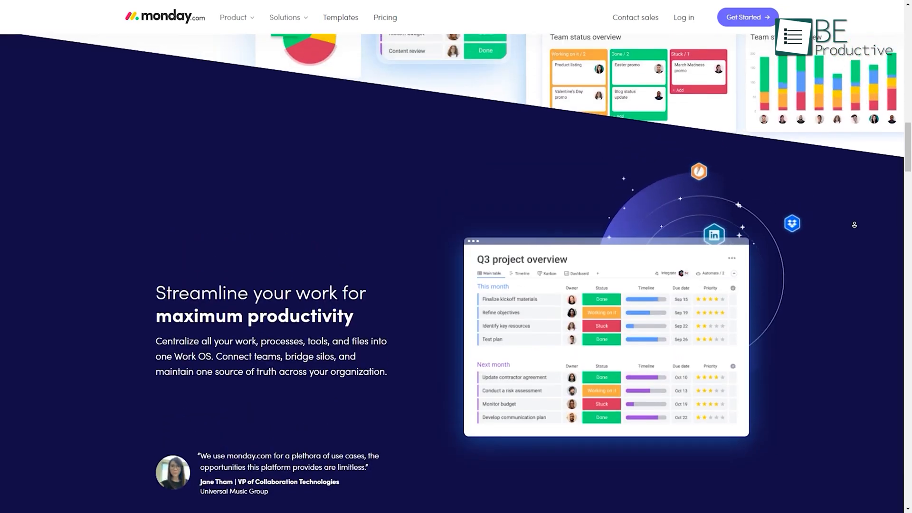
scroll("down", 3)
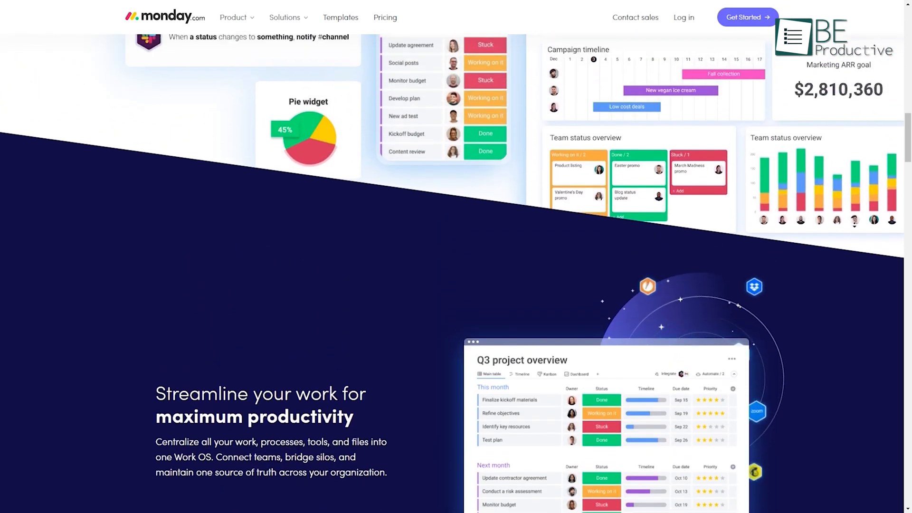